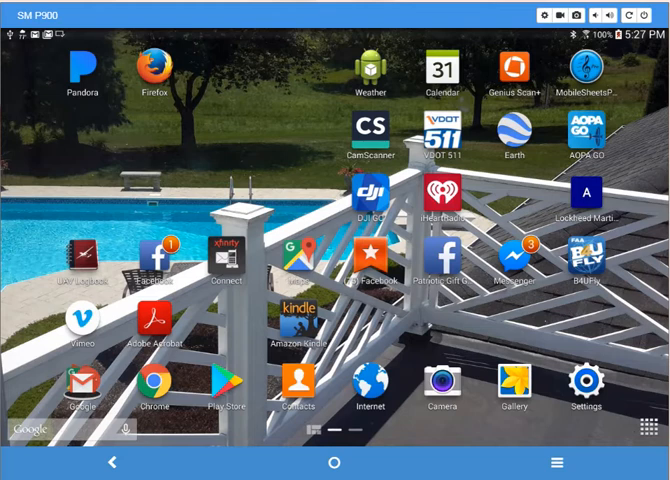
pyautogui.moveTo(425, 296)
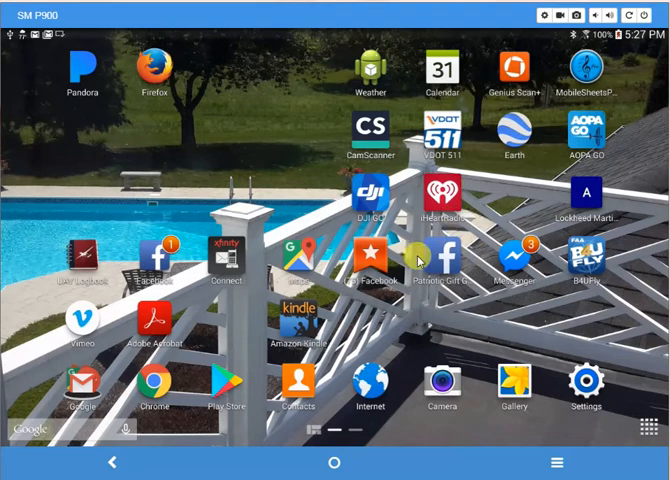
pyautogui.moveTo(452, 168)
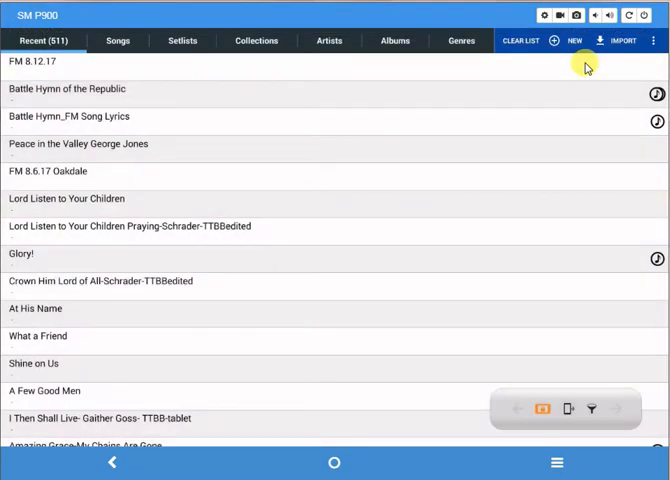
pyautogui.moveTo(444, 100)
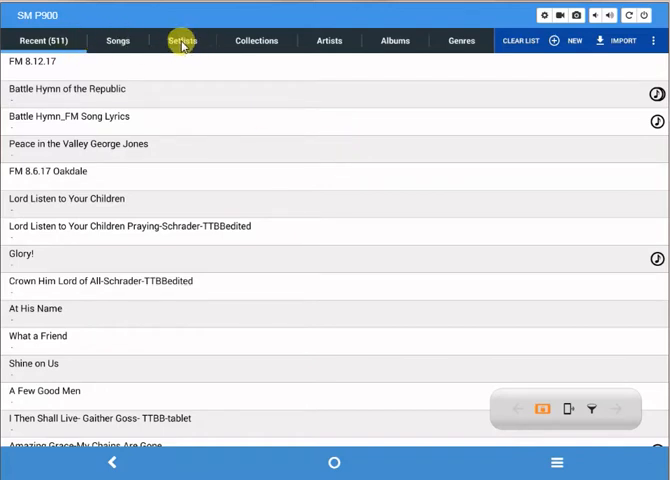
# - Show the Setlists tab listing all 80 setlists
pyautogui.click(181, 41)
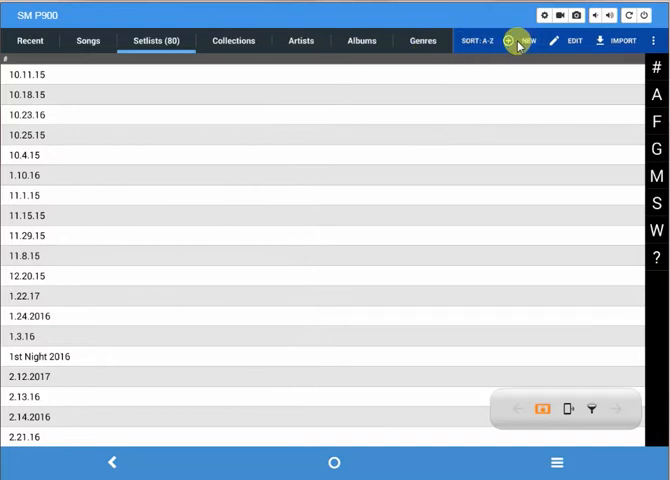
# - Create a new setlist and name it 'WCS Fall 2017'
pyautogui.click(518, 41)
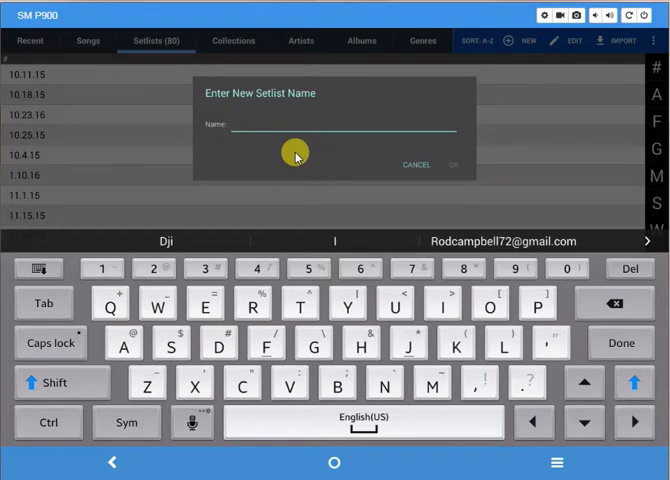
pyautogui.write('WCS')
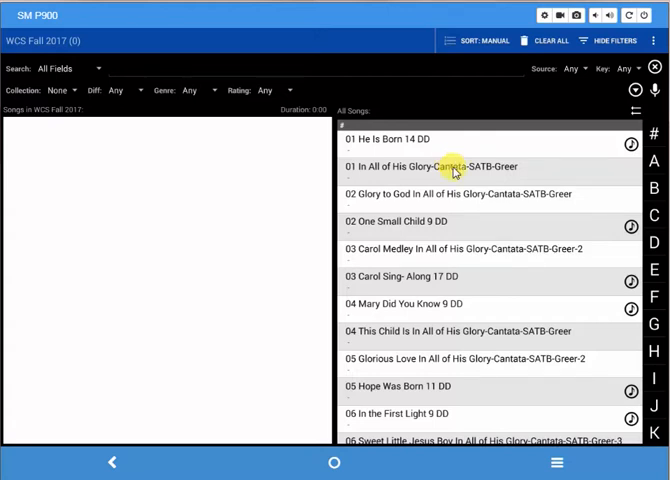
pyautogui.moveTo(456, 201)
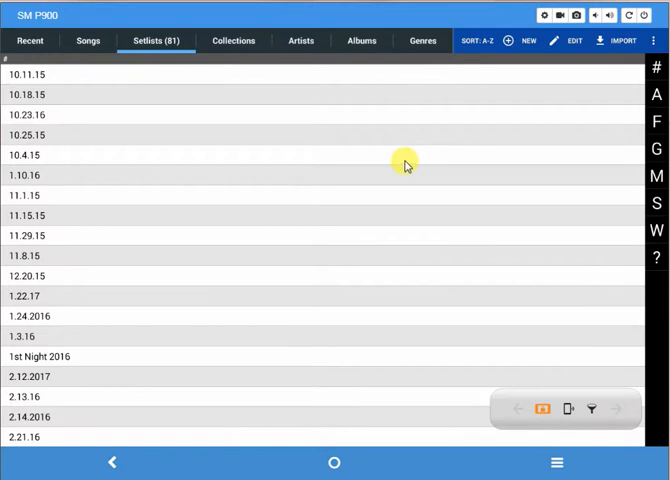
pyautogui.moveTo(466, 211)
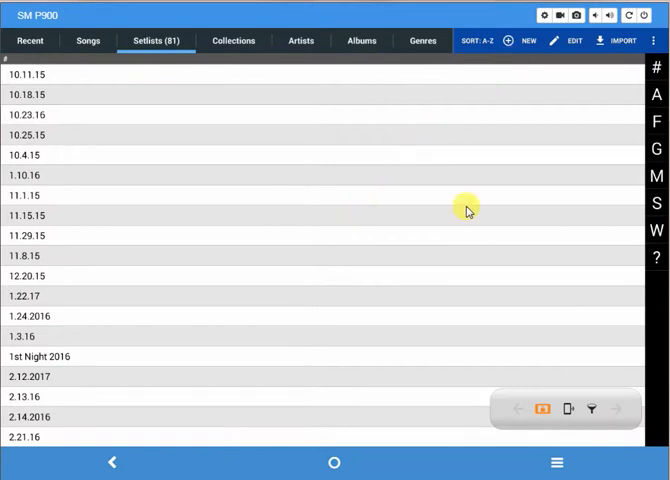
pyautogui.moveTo(656, 229)
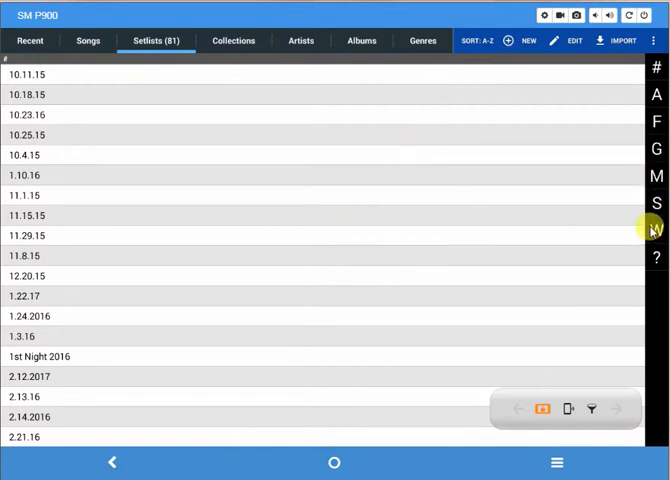
# - Jump to the W section of the Setlists list to find WCS Fall 2017
pyautogui.click(656, 226)
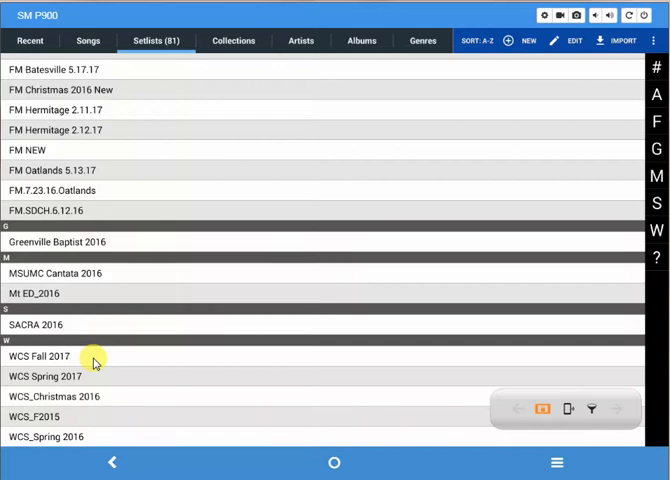
pyautogui.moveTo(107, 410)
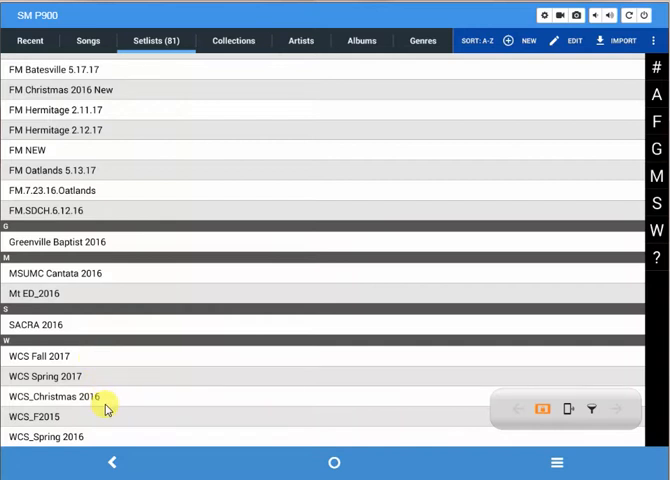
pyautogui.moveTo(634, 75)
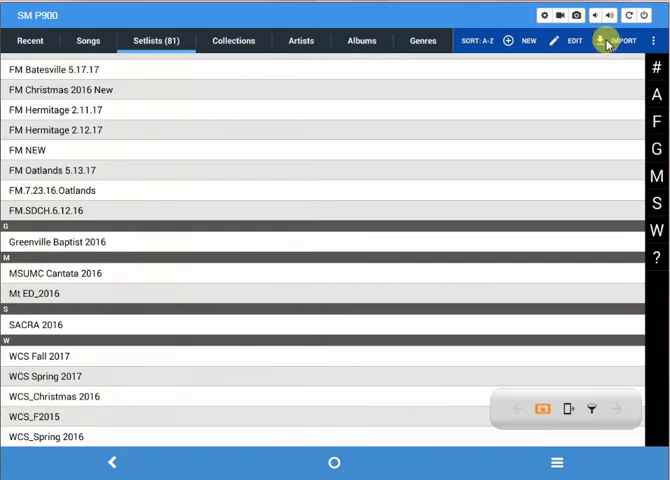
# - Import songs from a local file on the tablet
pyautogui.click(606, 40)
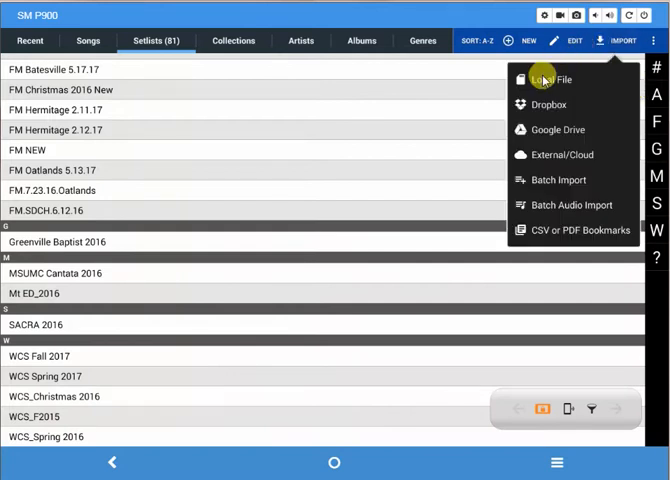
pyautogui.click(546, 79)
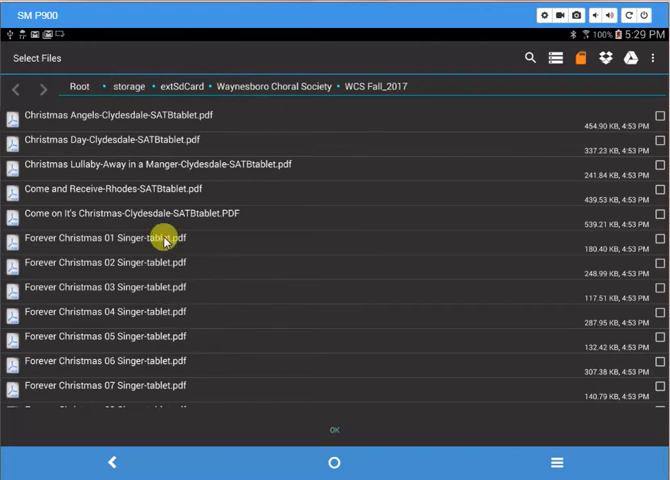
pyautogui.moveTo(388, 160)
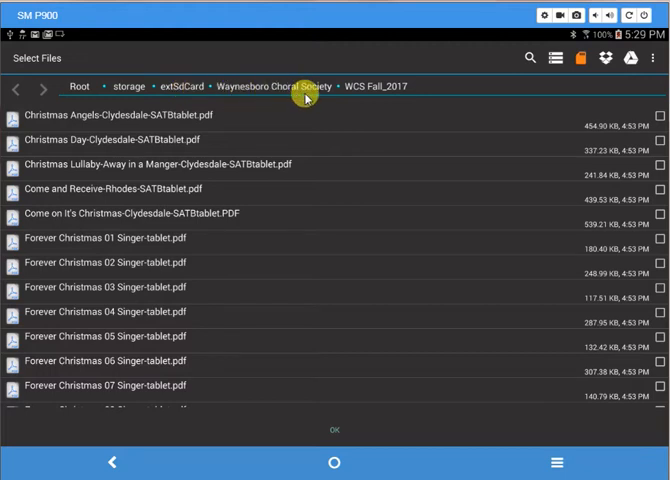
pyautogui.moveTo(401, 88)
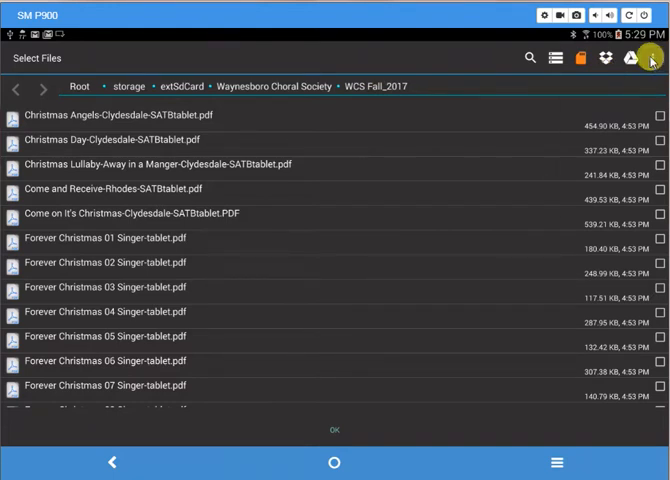
# - Select all PDFs in the WCS Fall_2017 folder for import
pyautogui.click(651, 58)
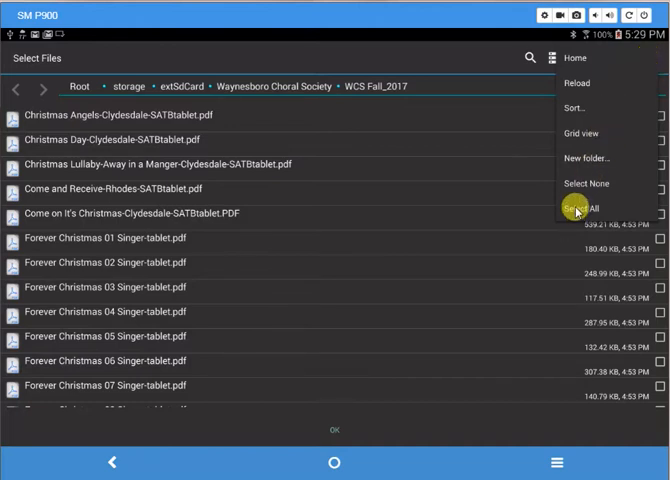
pyautogui.click(587, 207)
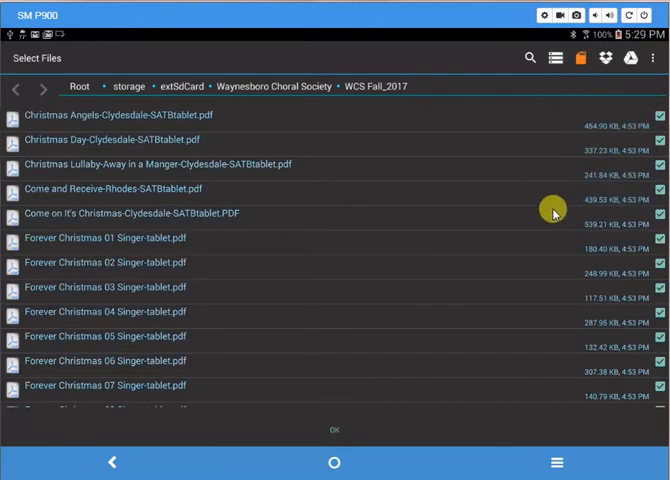
pyautogui.scroll(-3)
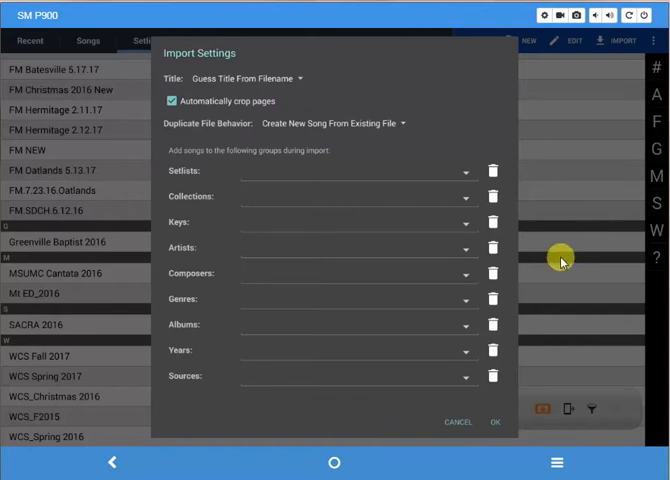
pyautogui.moveTo(230, 173)
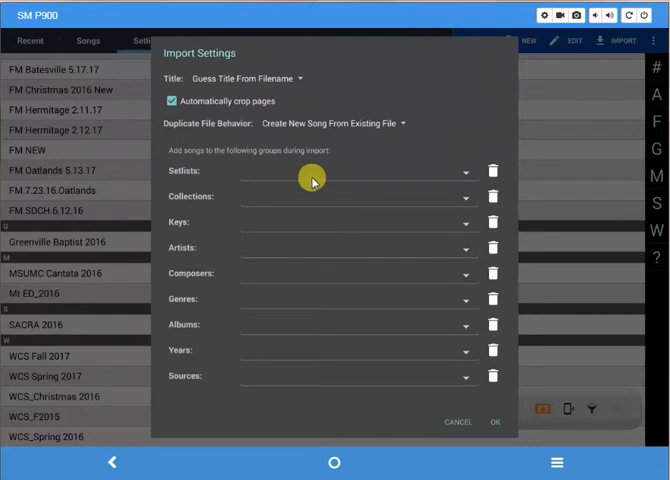
pyautogui.moveTo(364, 200)
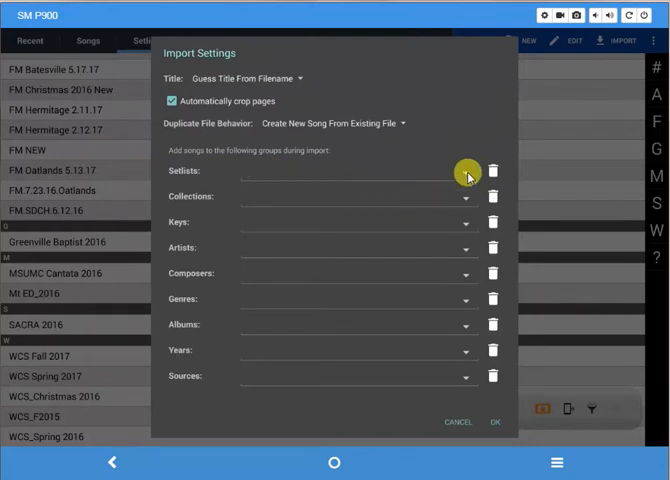
# - Assign imported songs to the WCS Fall 2017 setlist and start the import
pyautogui.click(467, 170)
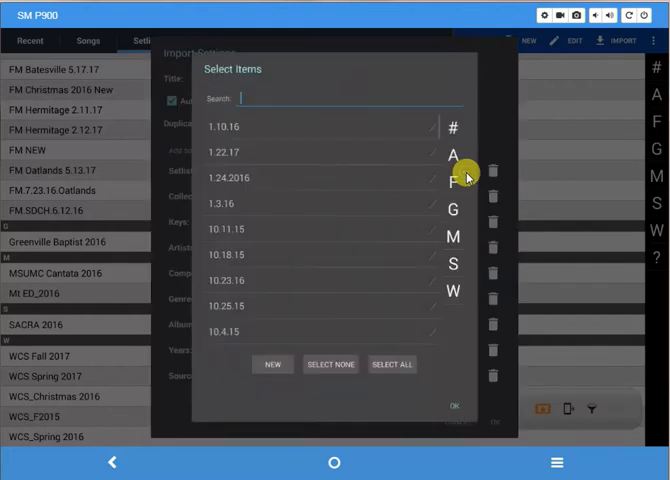
pyautogui.moveTo(454, 292)
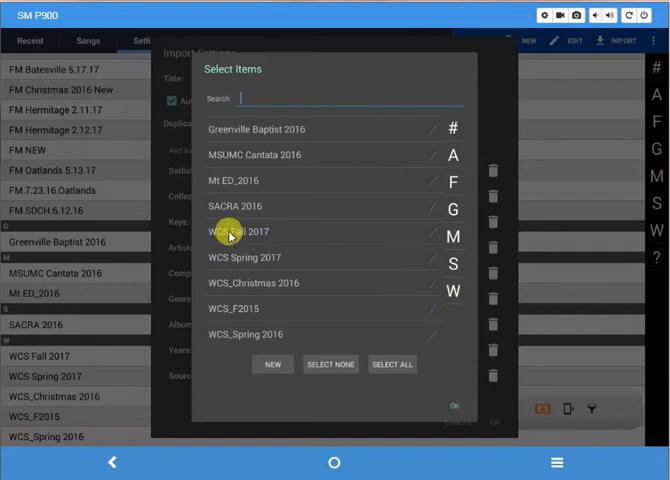
pyautogui.click(228, 234)
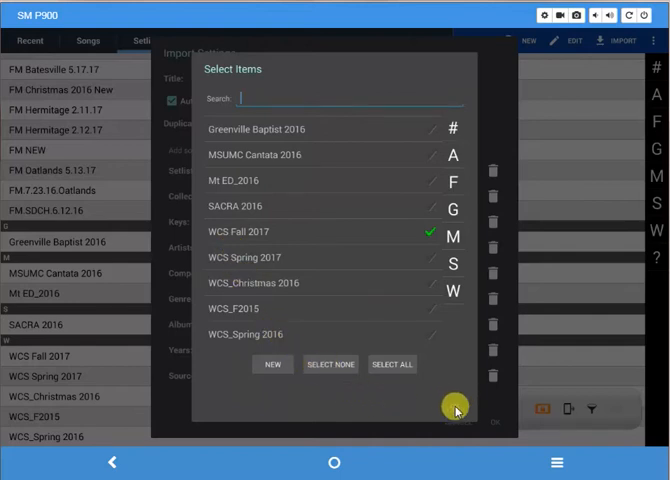
pyautogui.click(455, 410)
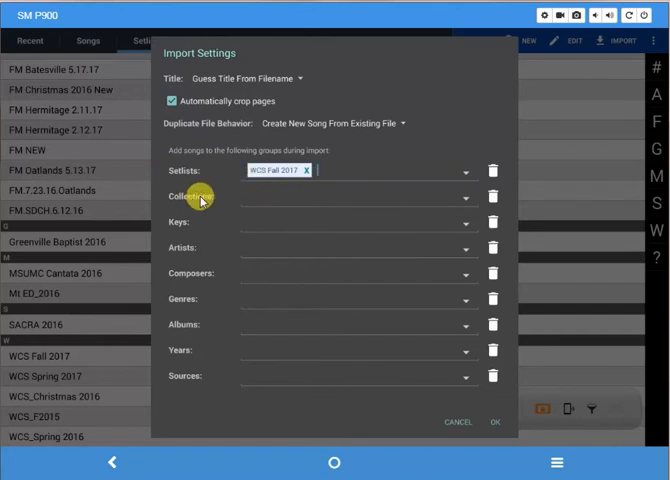
pyautogui.moveTo(468, 197)
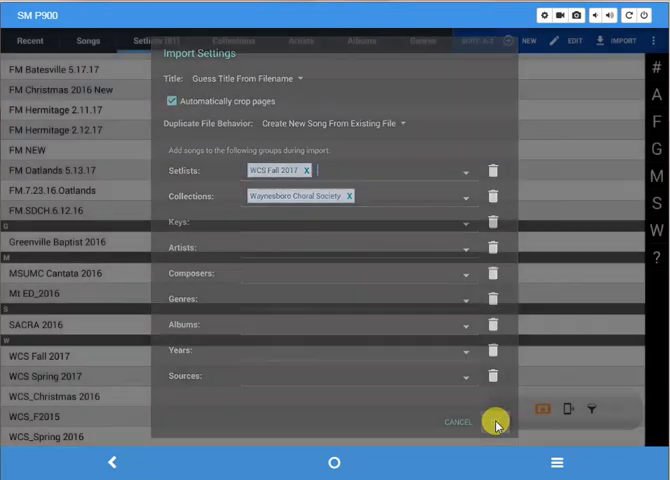
pyautogui.click(496, 423)
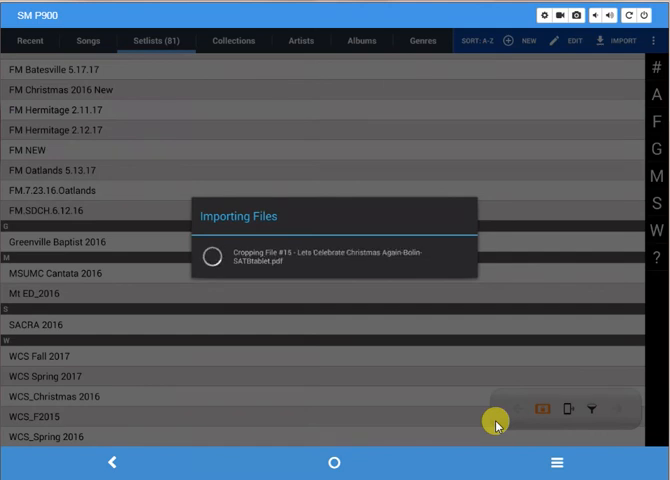
pyautogui.moveTo(600, 284)
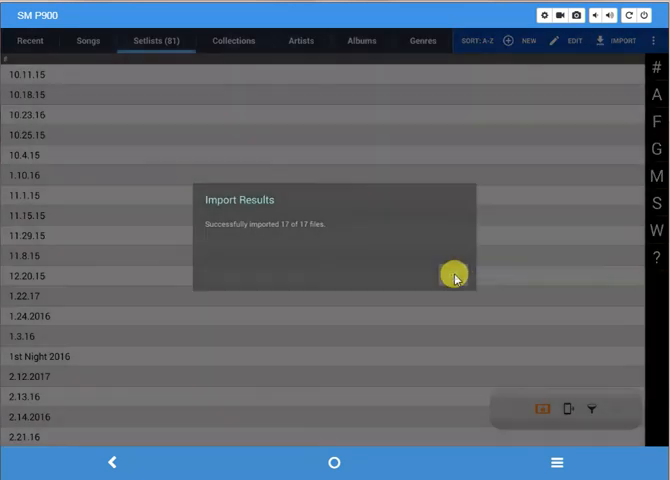
# - Dismiss the Import Results after all 17 of 17 files import
pyautogui.click(455, 278)
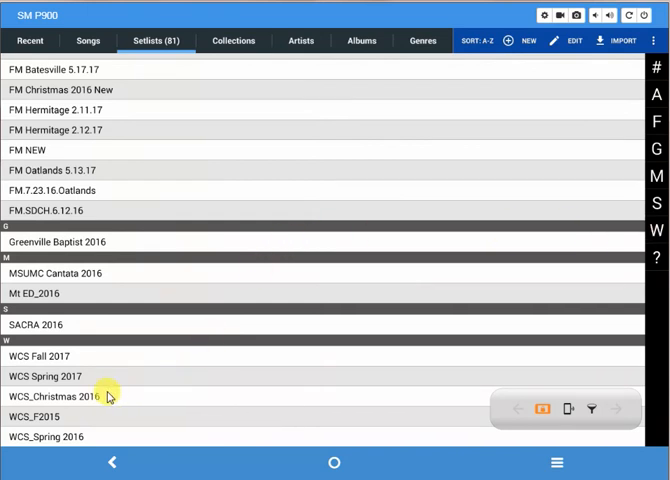
# - Open the WCS Fall 2017 setlist and view Christmas Angels sheet music
pyautogui.click(60, 357)
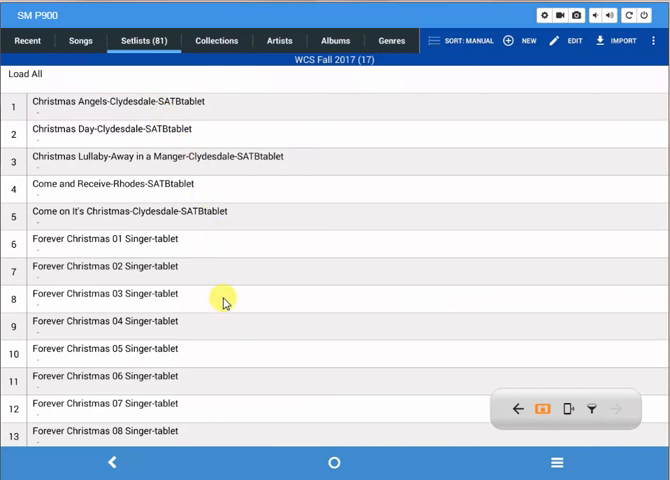
pyautogui.moveTo(183, 253)
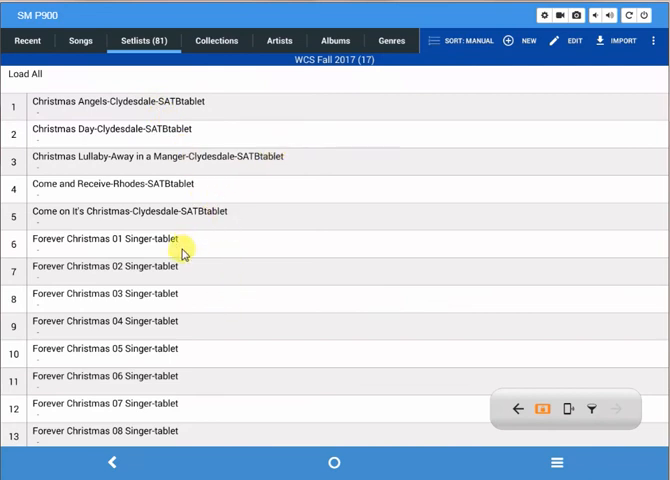
pyautogui.scroll(-3)
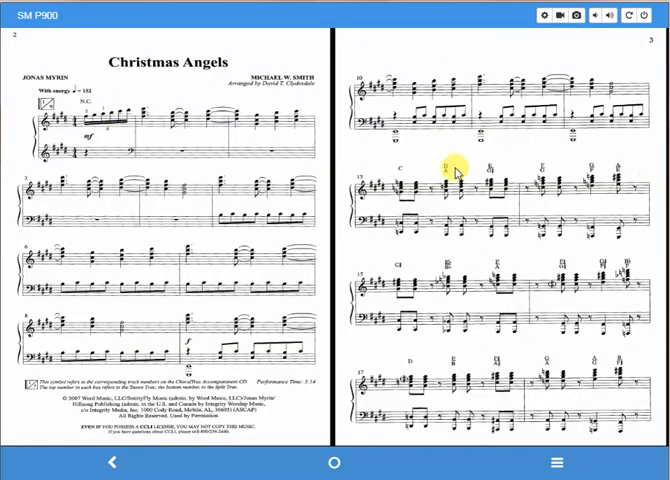
pyautogui.moveTo(290, 215)
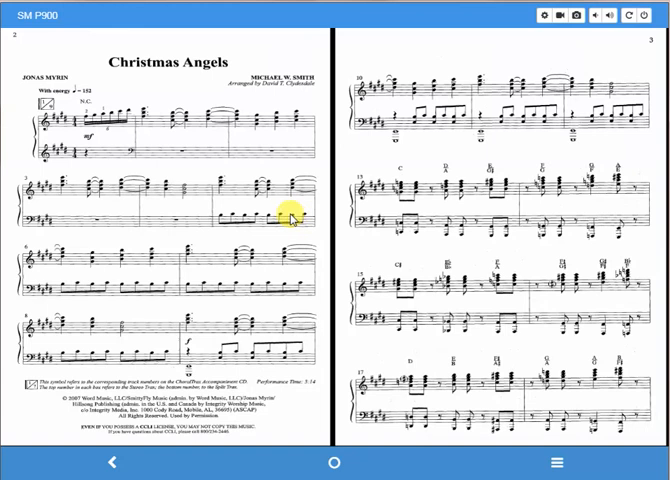